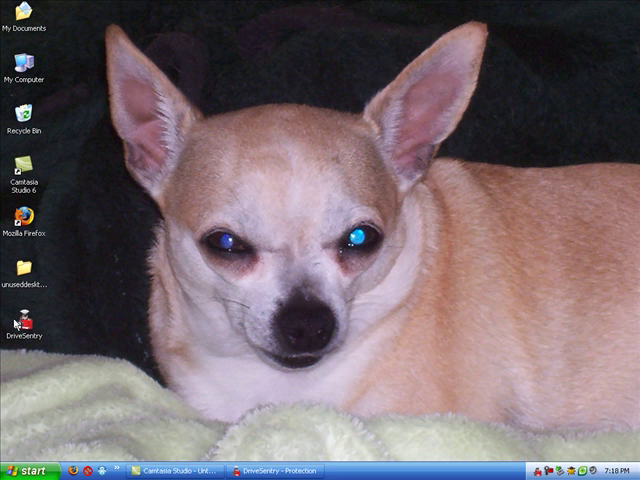
Step: Drag the DriveSentry shortcut off the icon column to beside the dog's right eye
click(26, 337)
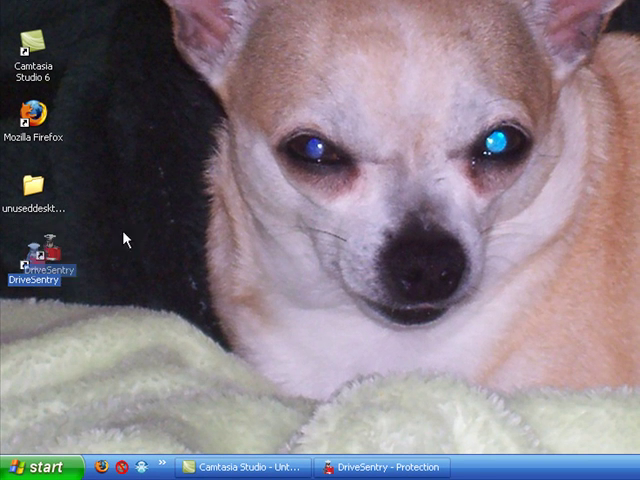
drag(40, 265, 430, 120)
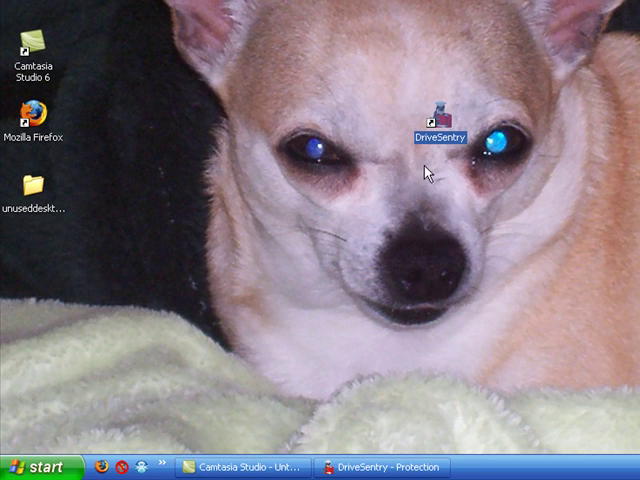
mouse_move(340, 230)
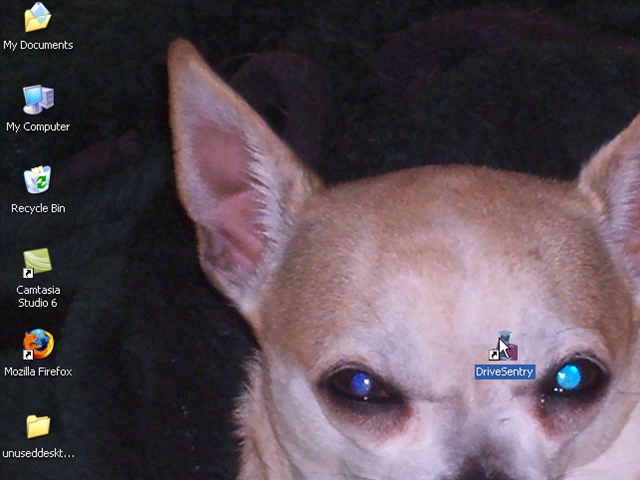
drag(500, 345, 575, 420)
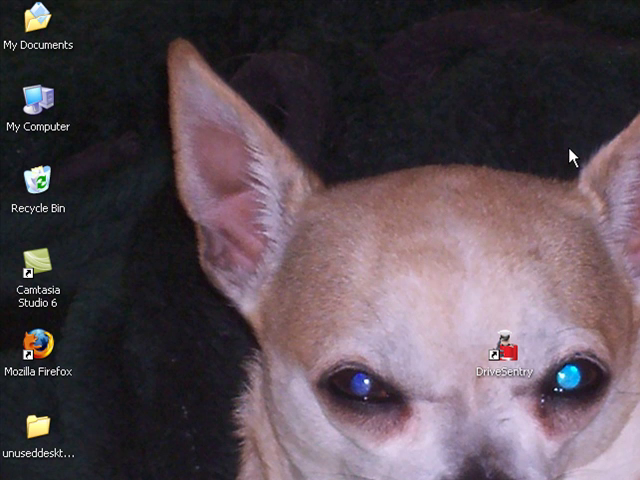
Step: Launch Firefox on drivesentry.com and scroll down the antivirus and firewall features page
double_click(505, 355)
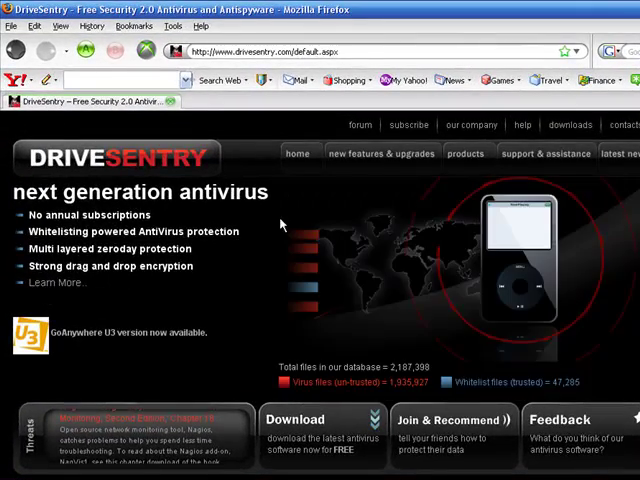
mouse_move(341, 188)
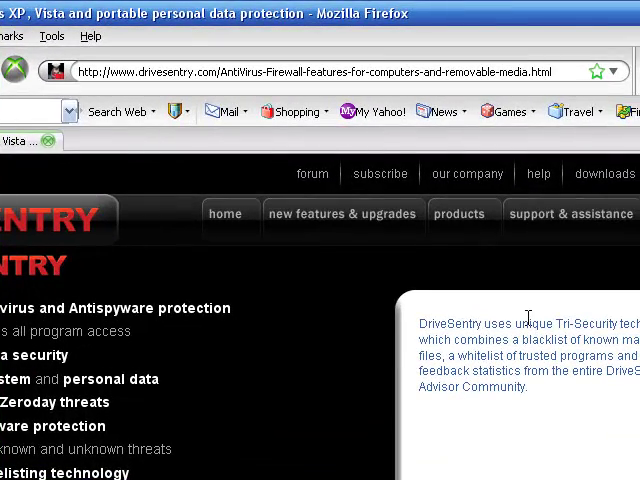
mouse_move(380, 355)
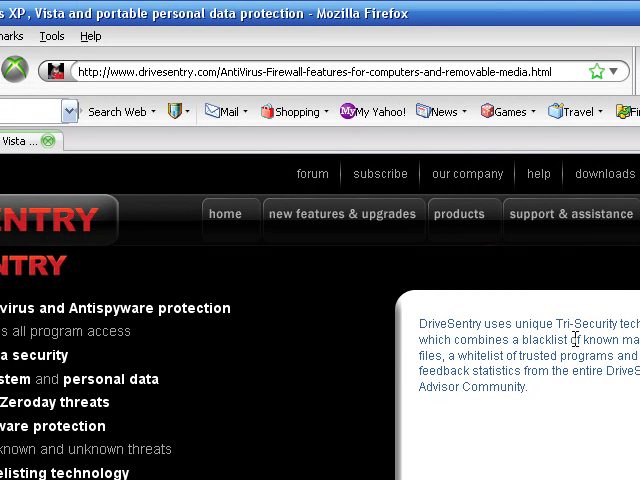
mouse_move(540, 357)
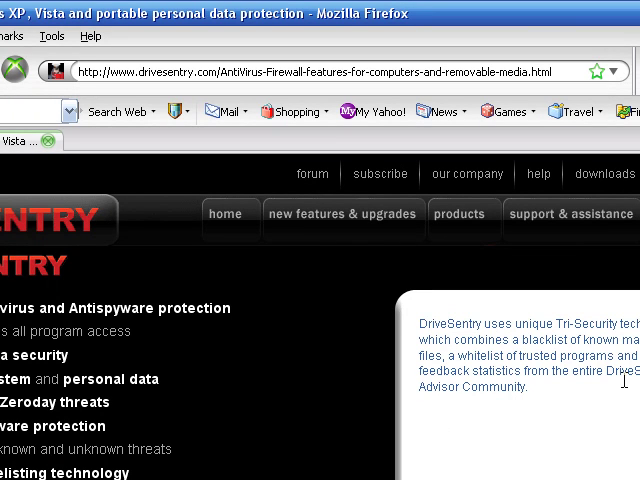
scroll(down, 3)
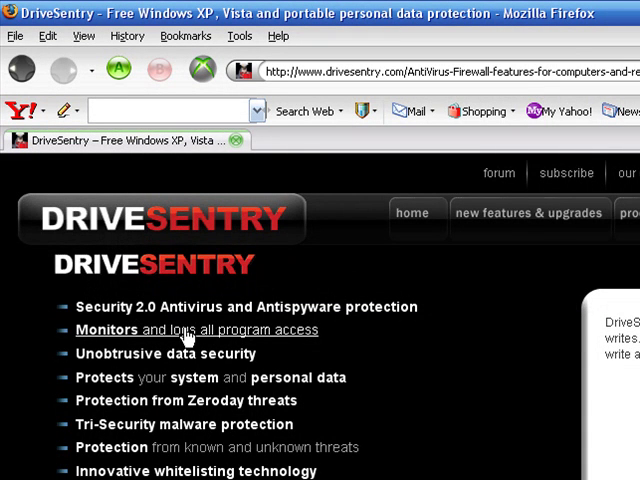
mouse_move(160, 370)
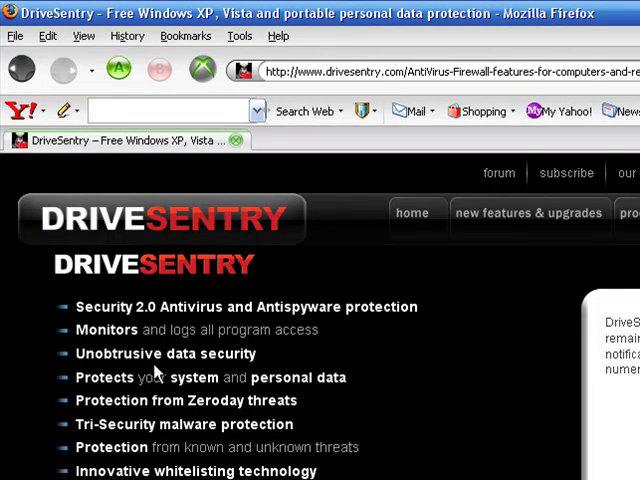
mouse_move(165, 355)
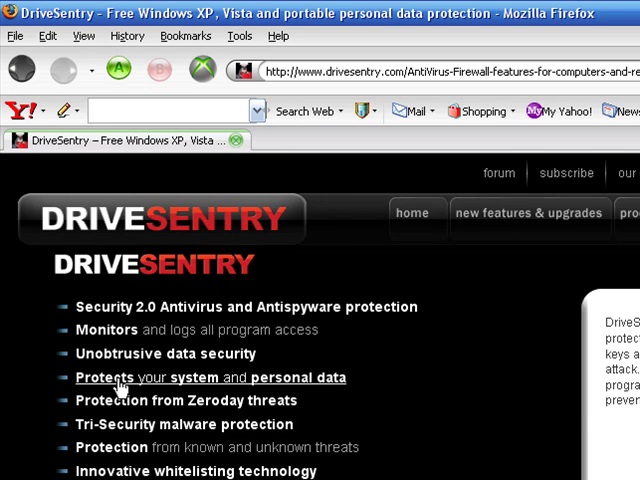
mouse_move(424, 391)
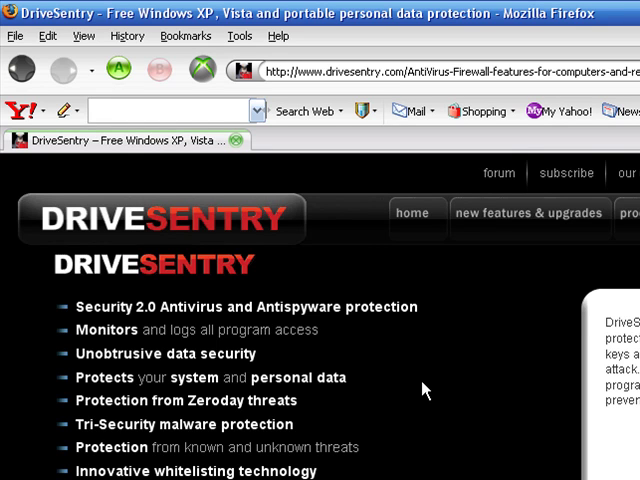
mouse_move(380, 390)
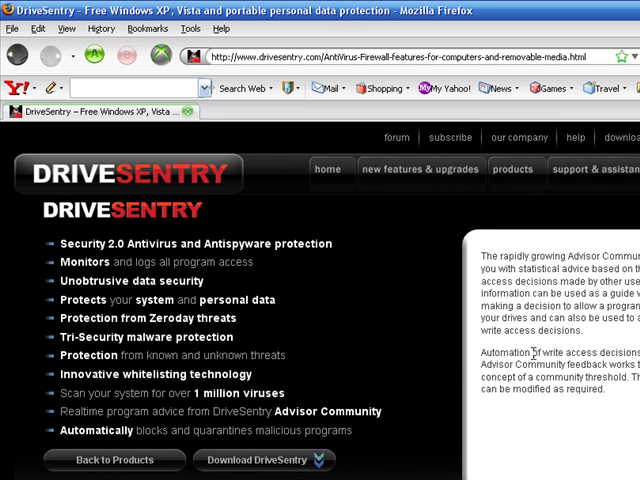
mouse_move(108, 418)
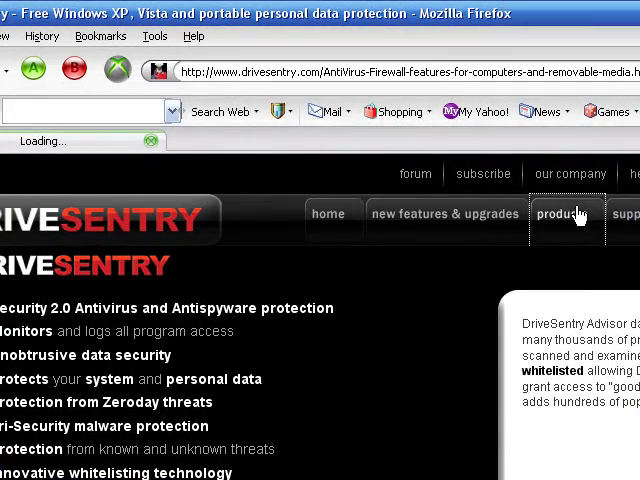
Step: Go to the products page describing DriveSentry GoAnywhere's portable antivirus features
click(564, 214)
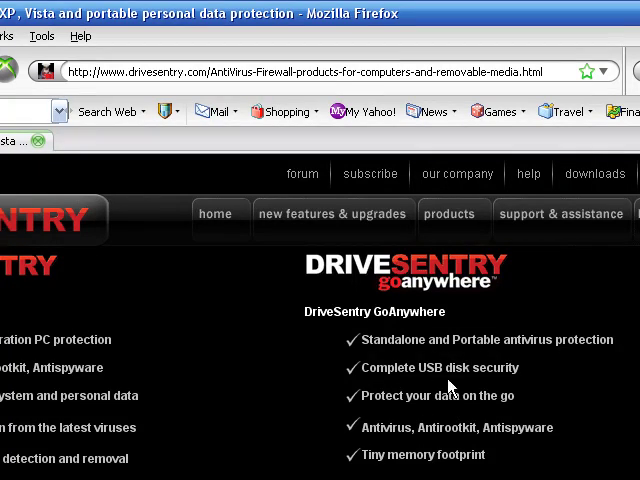
mouse_move(550, 340)
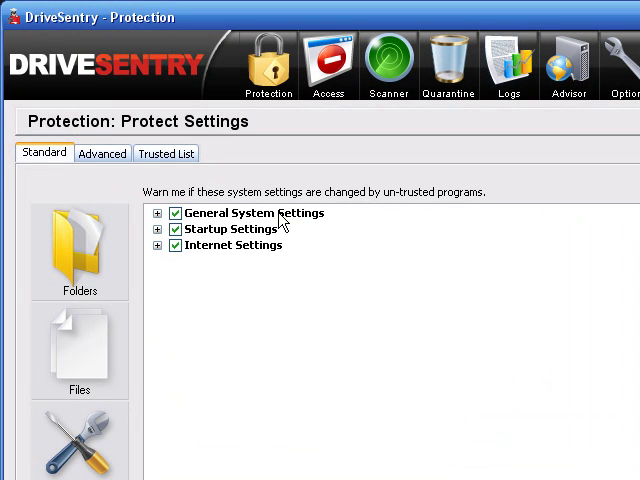
click(159, 213)
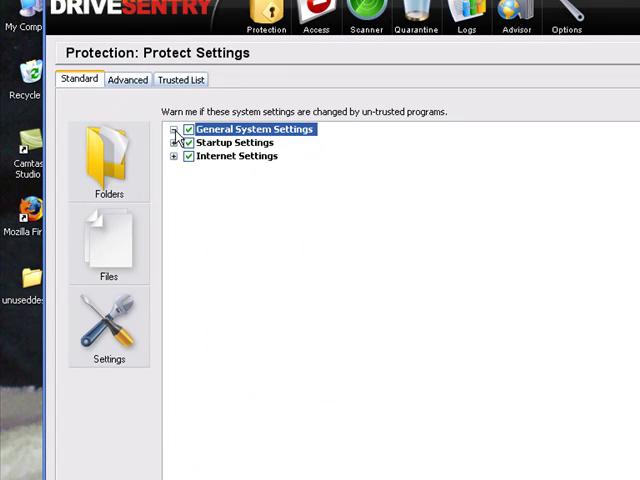
click(175, 143)
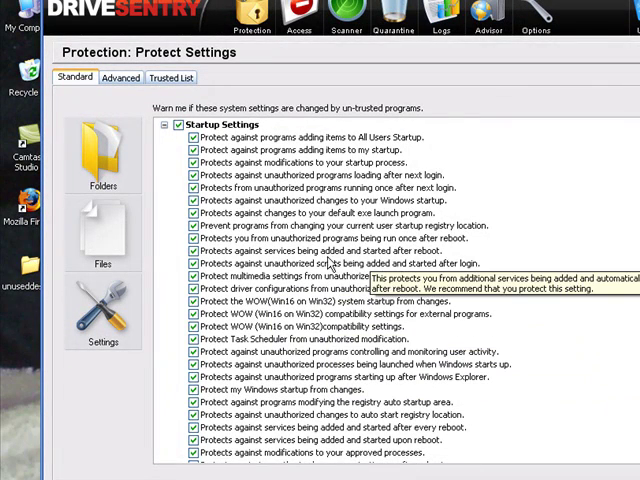
mouse_move(395, 460)
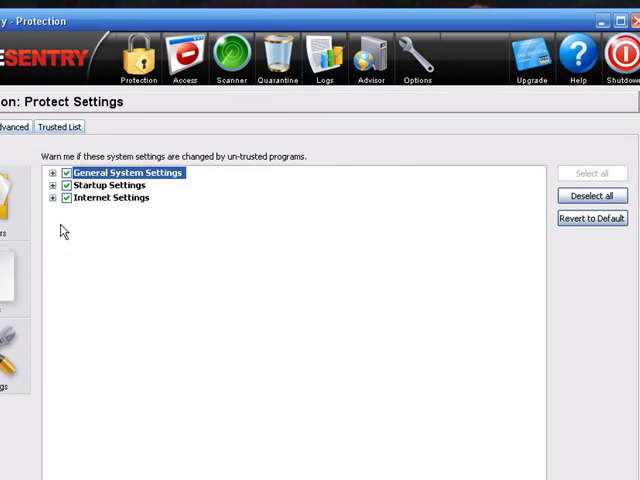
Step: Expand and collapse the Internet Settings group, then go to the Folders section
click(53, 198)
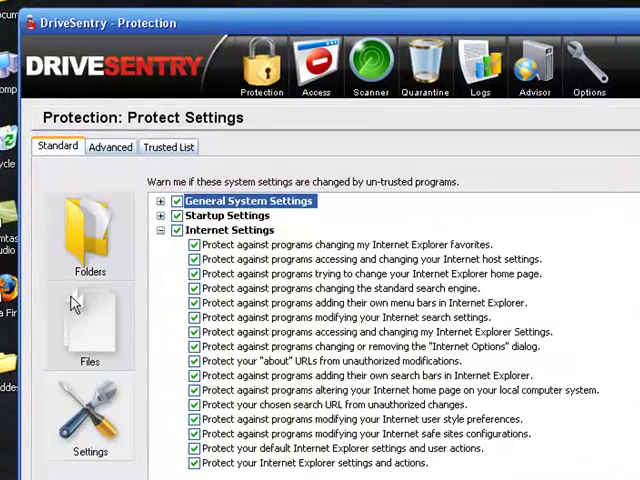
click(169, 230)
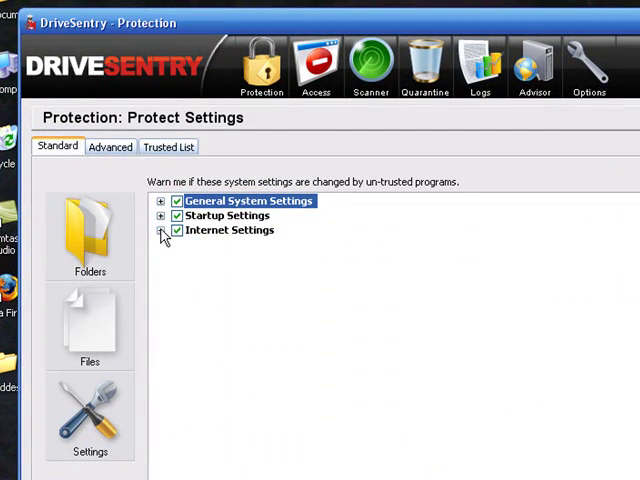
click(89, 230)
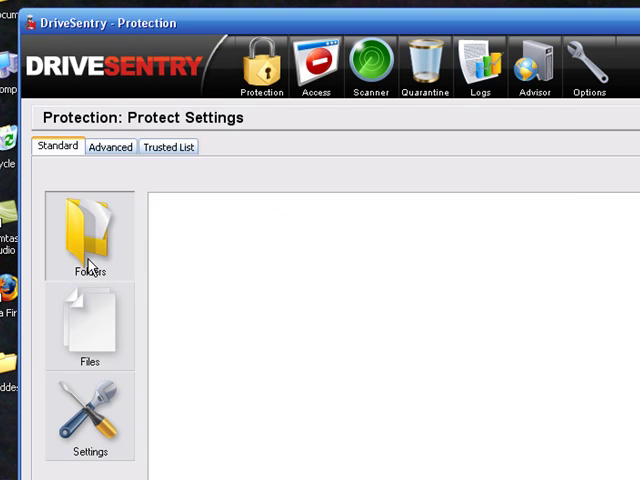
Step: View the Protect Folders list, go back to Settings, then go to Files
click(89, 230)
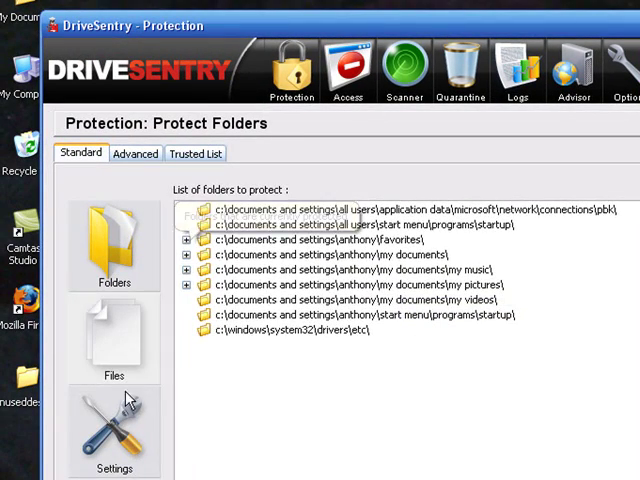
click(113, 440)
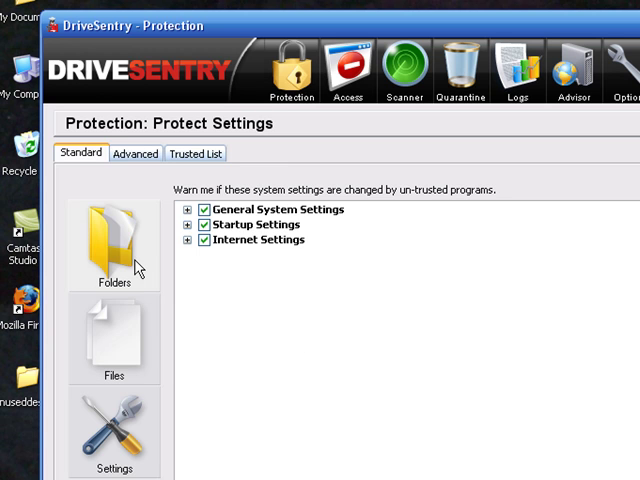
click(114, 240)
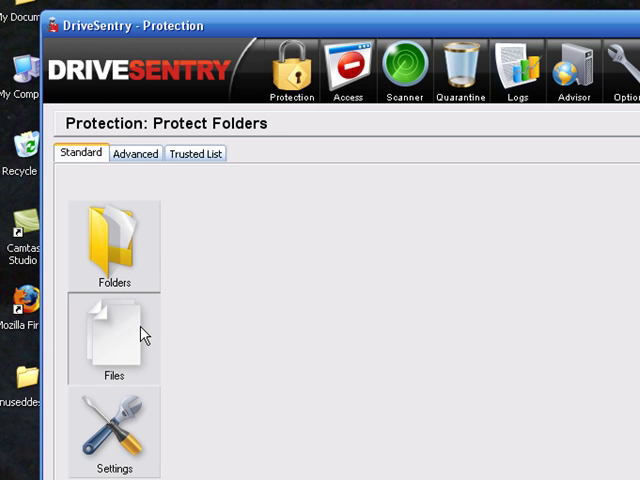
mouse_move(304, 286)
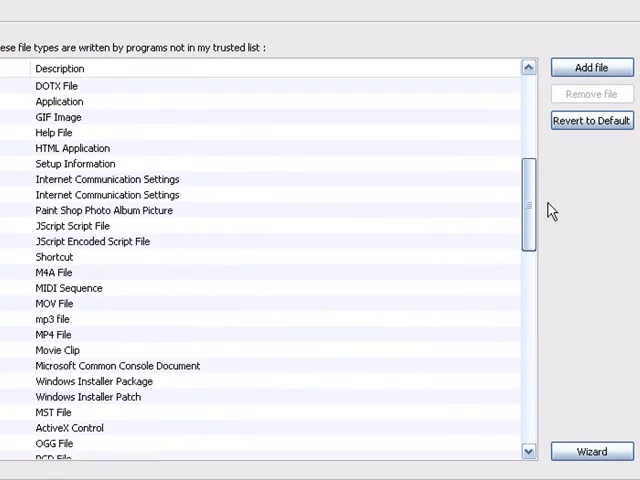
Step: Scroll through the Protect Files list of write-protected file type descriptions
scroll(down, 3)
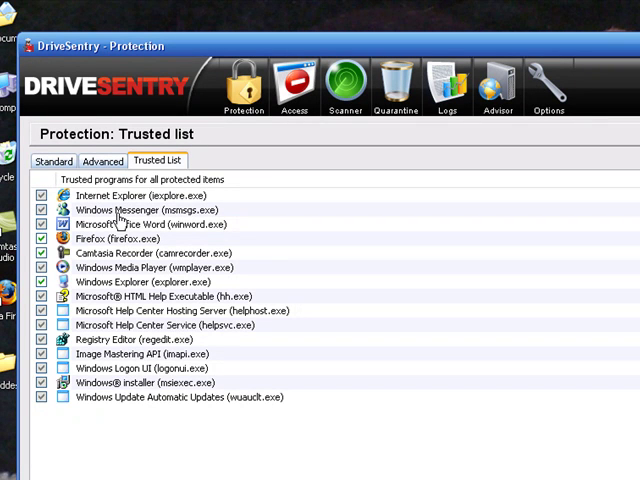
mouse_move(315, 62)
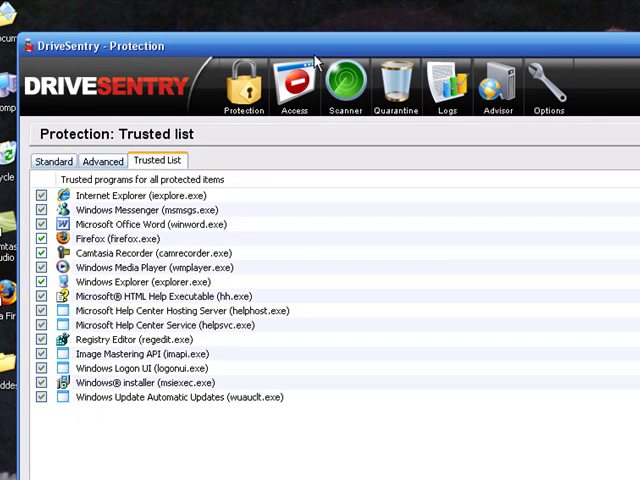
Step: Switch to the Access view of per-program hard disk and registry rules
click(293, 85)
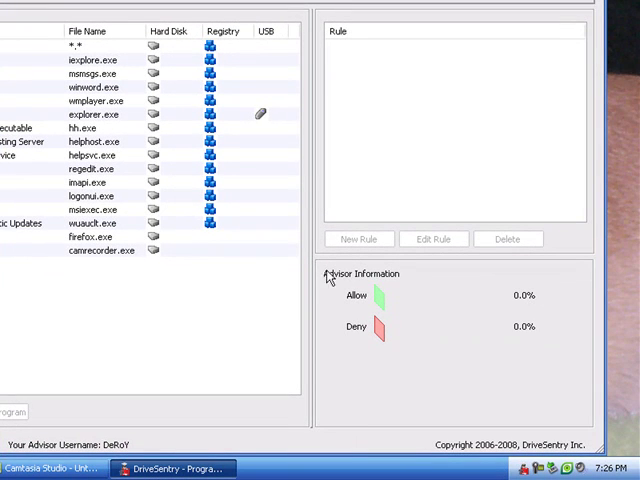
mouse_move(57, 313)
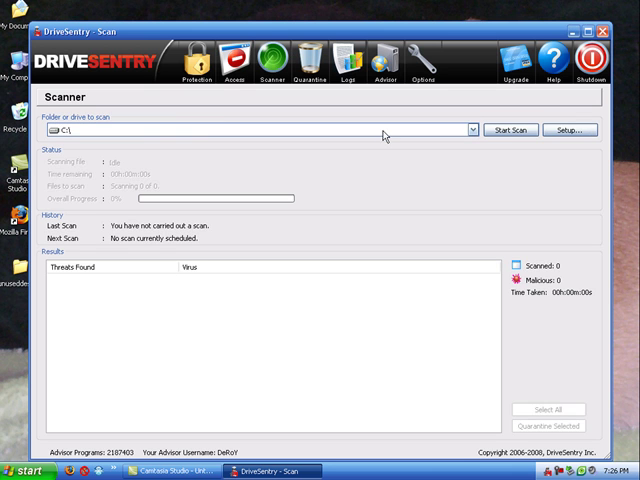
mouse_move(378, 211)
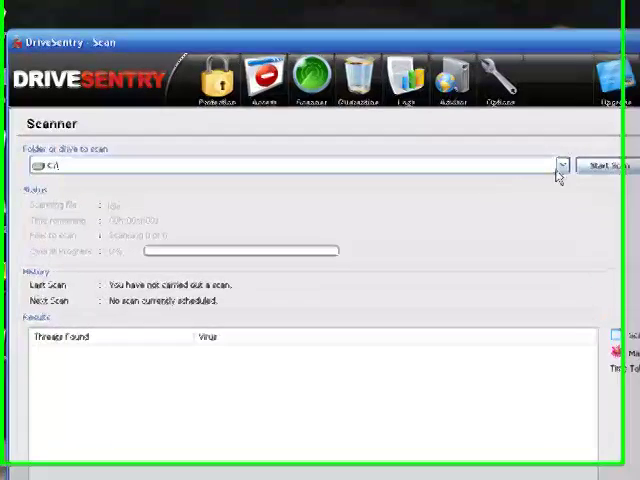
click(562, 170)
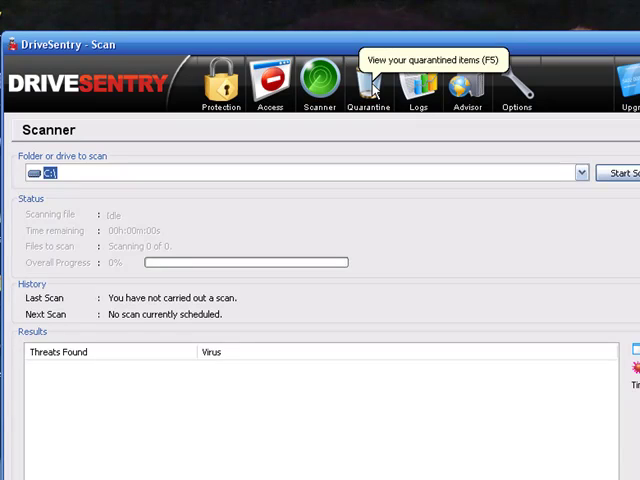
Step: View the empty Quarantined items list, then go to the Advisor panel
click(368, 85)
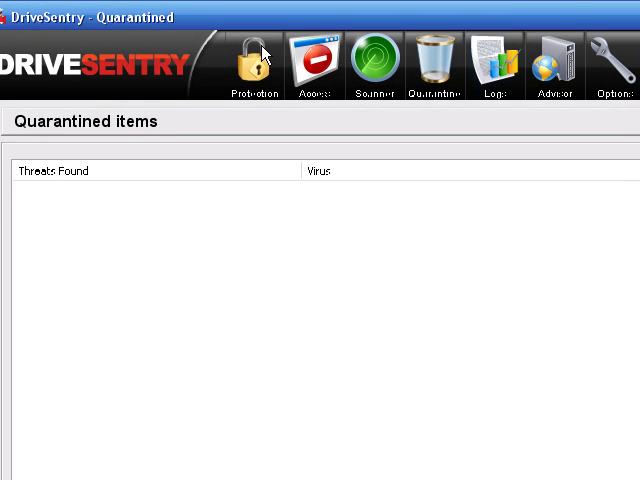
mouse_move(405, 50)
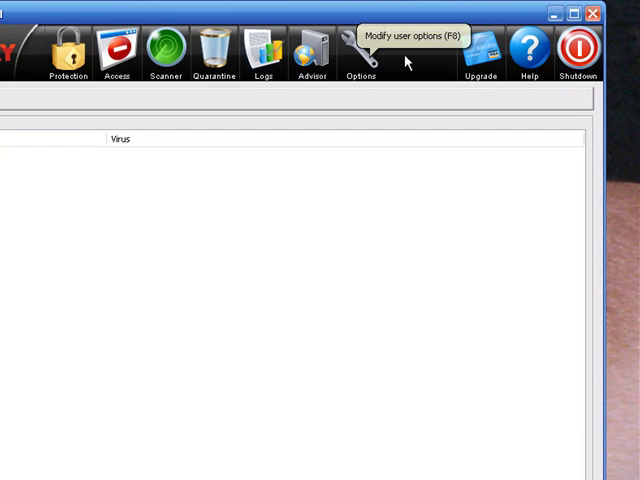
mouse_move(612, 38)
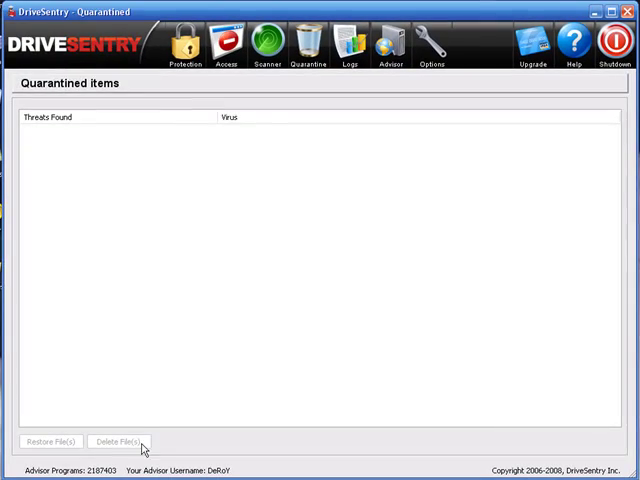
click(350, 40)
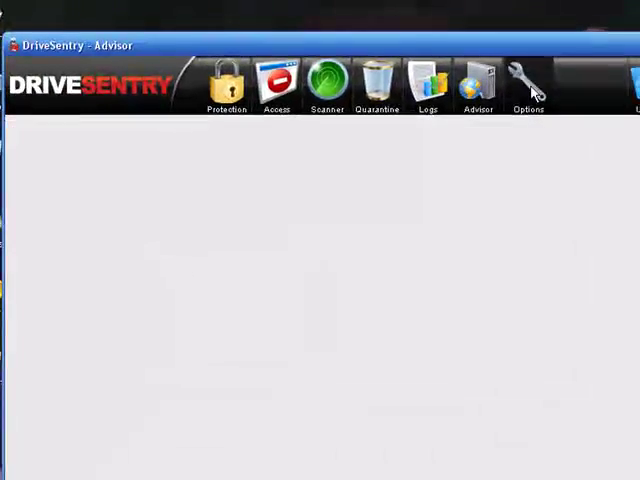
Step: Open Options and scroll to the recent signatures and 1,983,212-signature database status
click(528, 85)
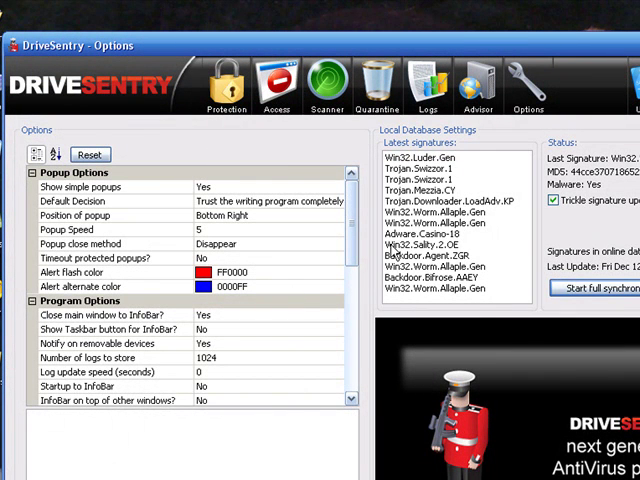
scroll(down, 3)
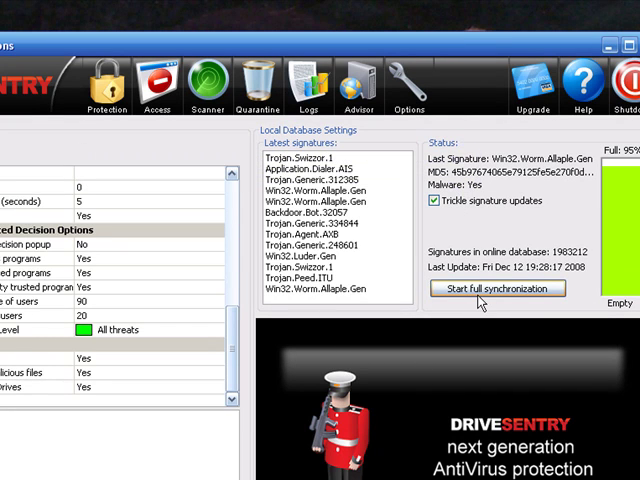
mouse_move(492, 288)
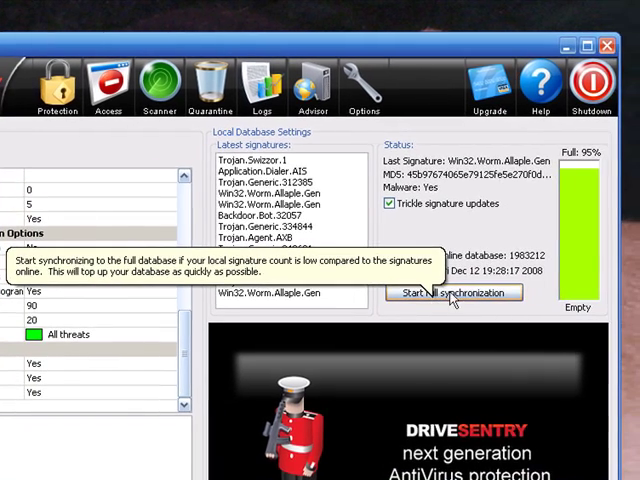
mouse_move(585, 170)
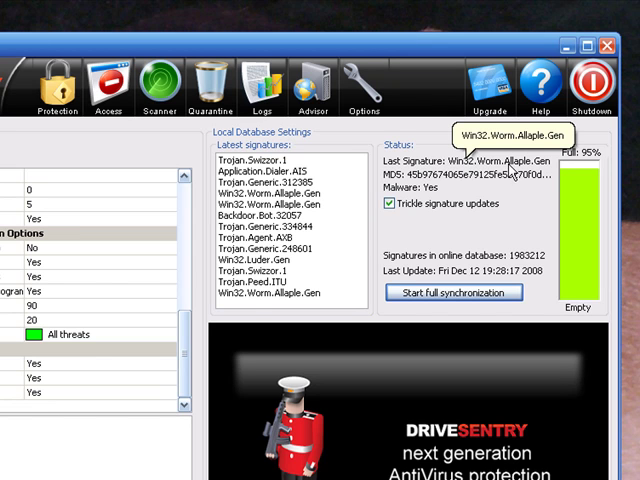
mouse_move(512, 172)
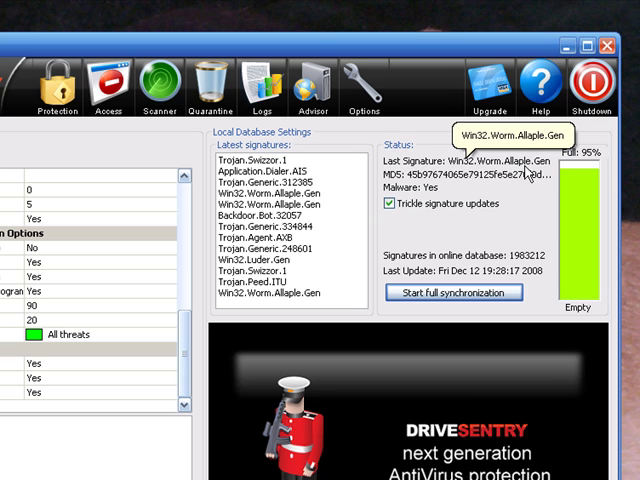
mouse_move(357, 248)
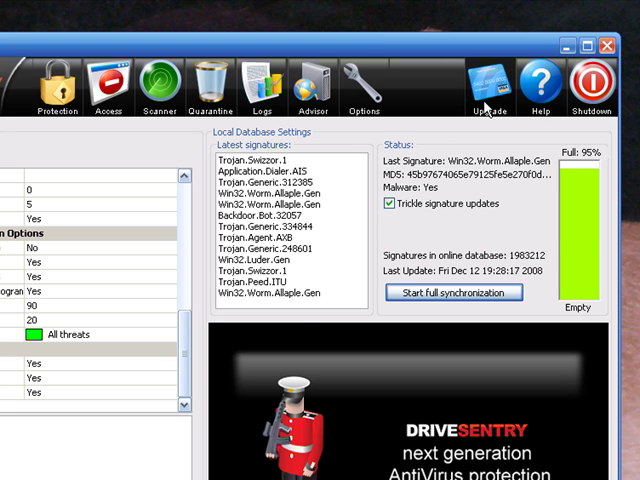
mouse_move(183, 318)
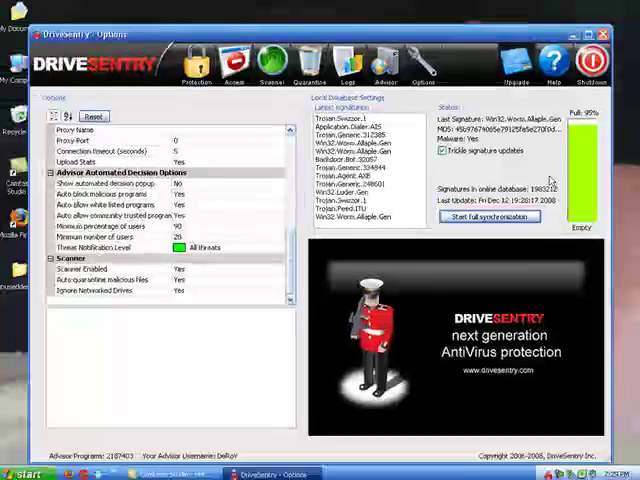
Step: Refresh the latest signatures list, now headed by Win32.Luder.Gen at 19:29:03
click(488, 216)
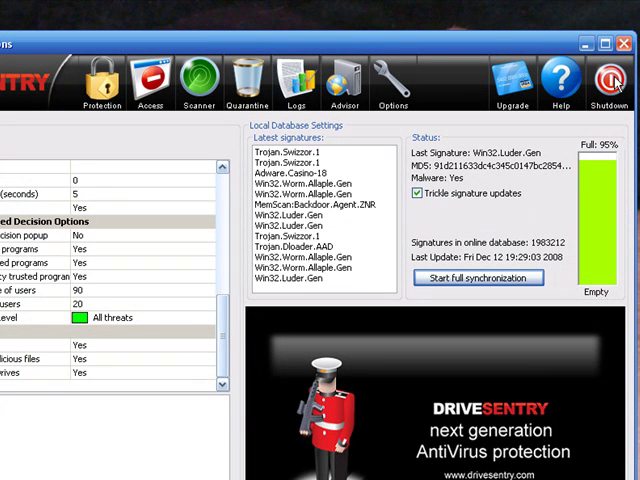
mouse_move(609, 79)
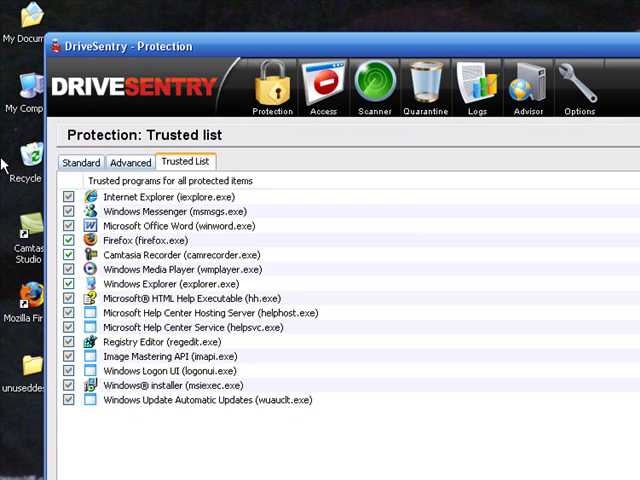
Step: View the protected file types list, then minimise DriveSentry and bring up the NOD32 tray menu
click(80, 161)
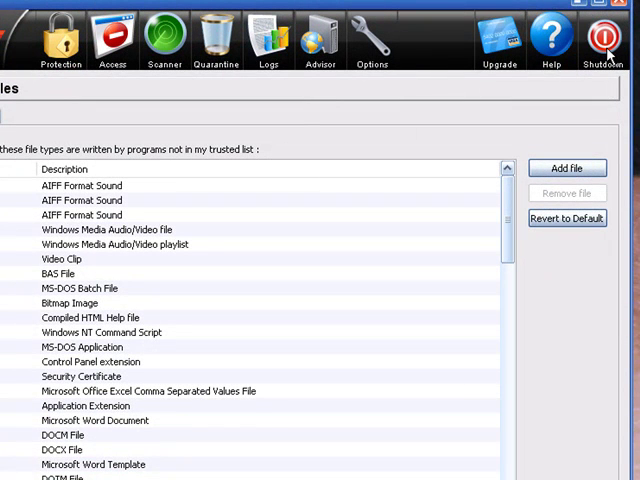
mouse_move(605, 37)
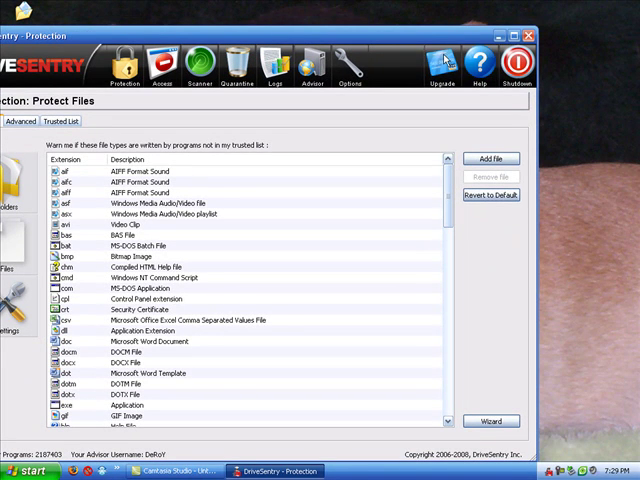
mouse_move(593, 396)
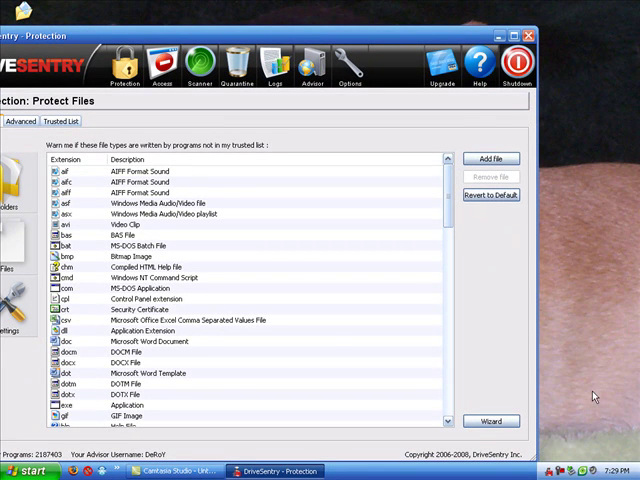
click(518, 63)
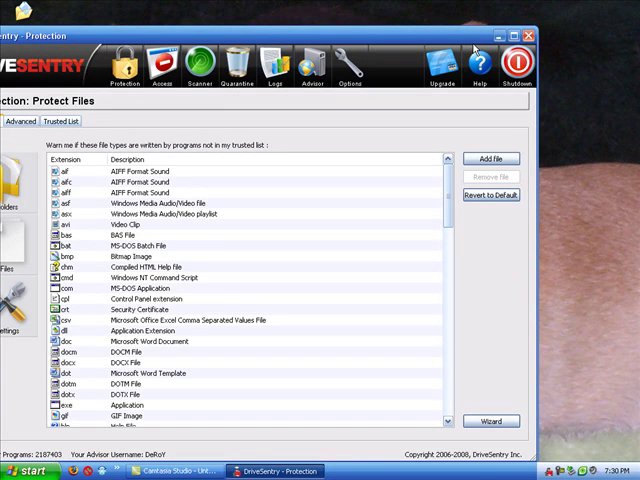
click(524, 36)
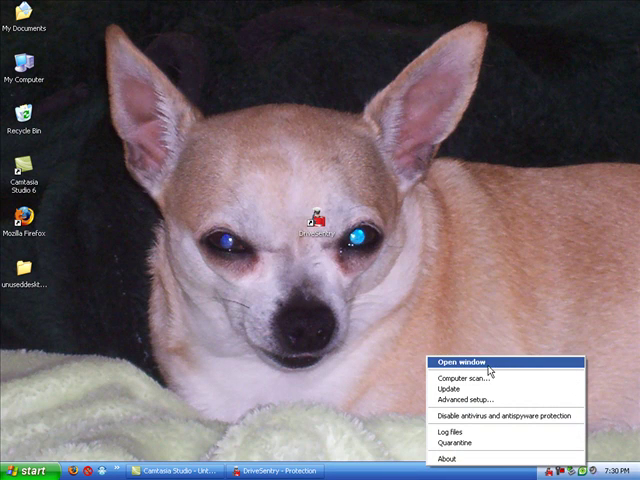
Step: Open and maximise the NOD32 window to check Maximum protection, then close it
click(446, 362)
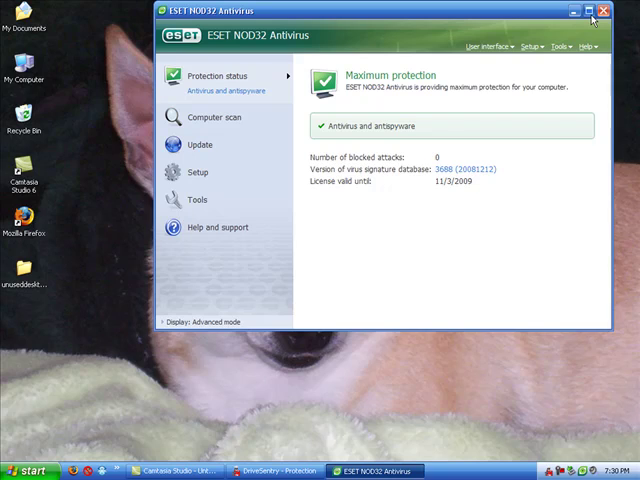
click(589, 11)
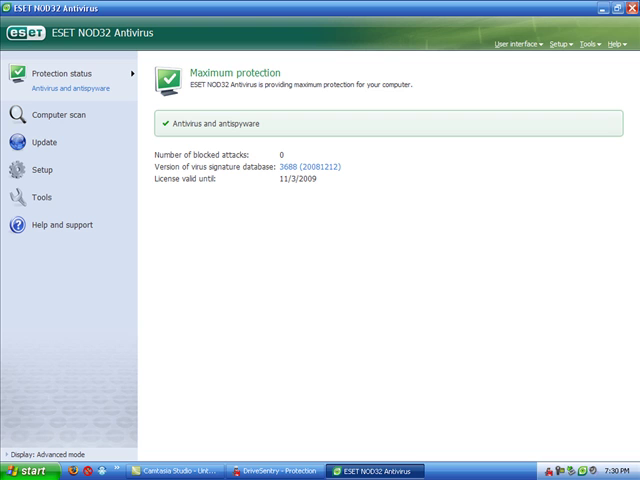
mouse_move(356, 309)
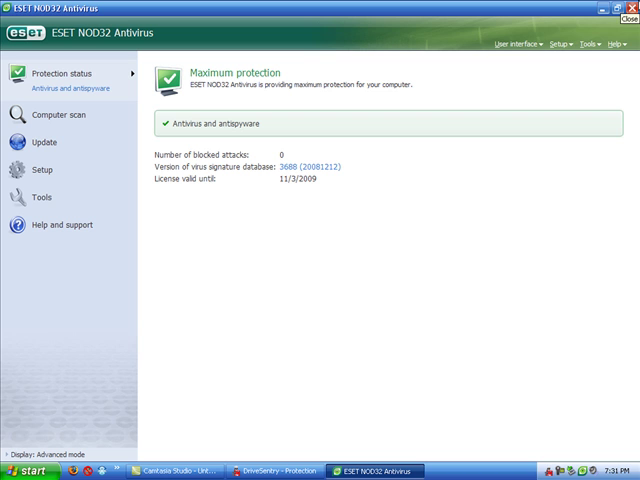
click(629, 16)
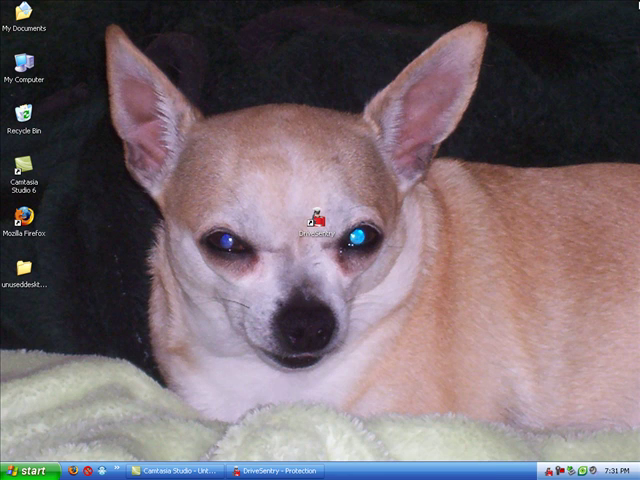